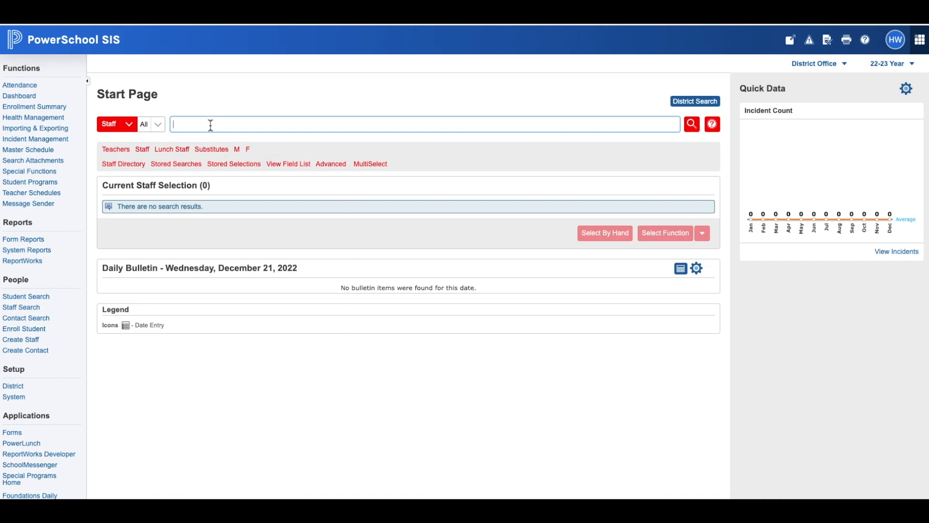
type("Home_Phone")
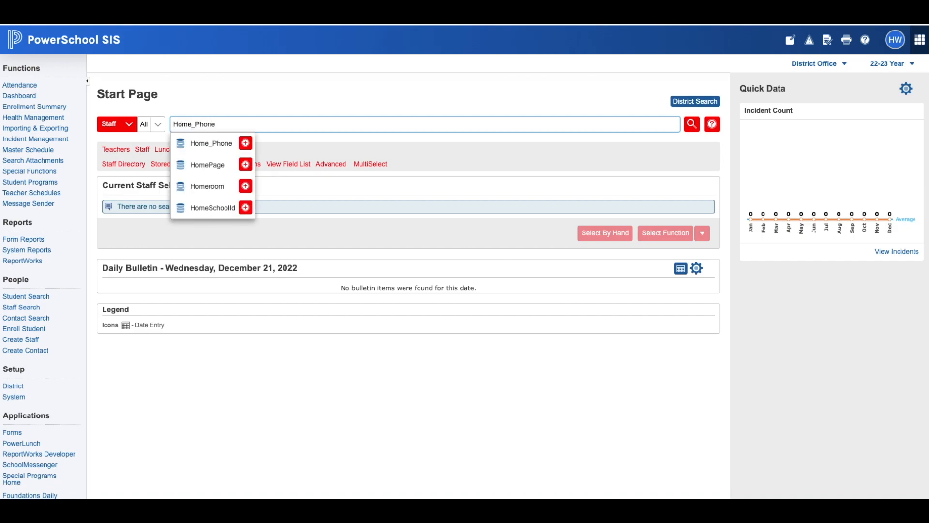
type("=337-777-7777")
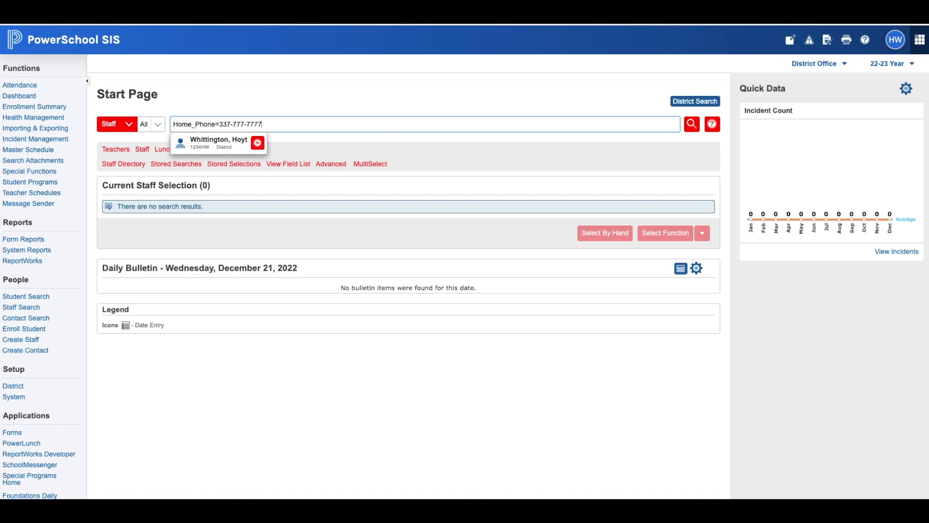
mouse_move(219, 150)
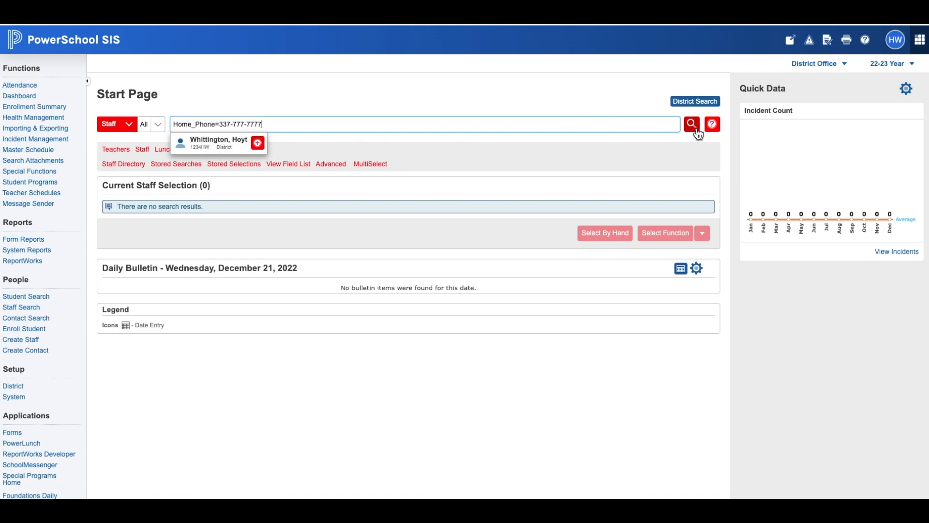
- Submit the Home_Phone query to list the one matching staff member
left_click(691, 124)
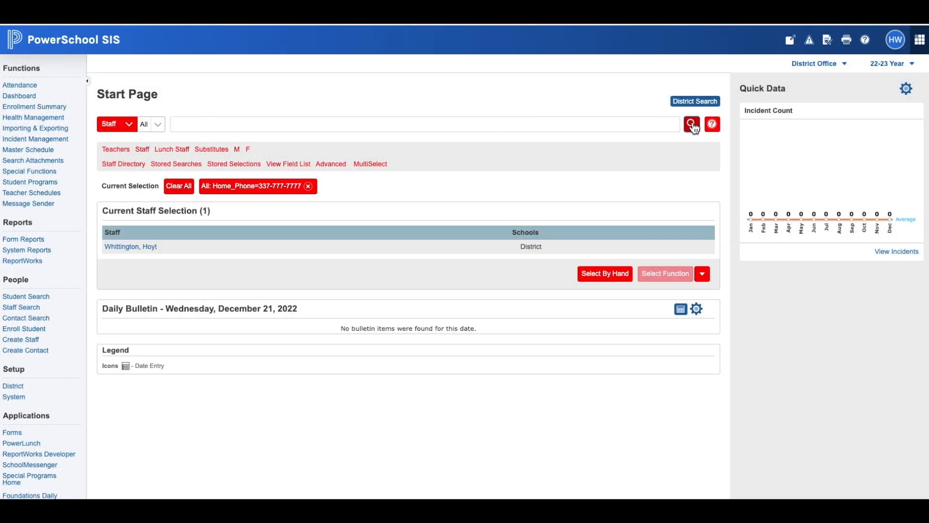
mouse_move(130, 246)
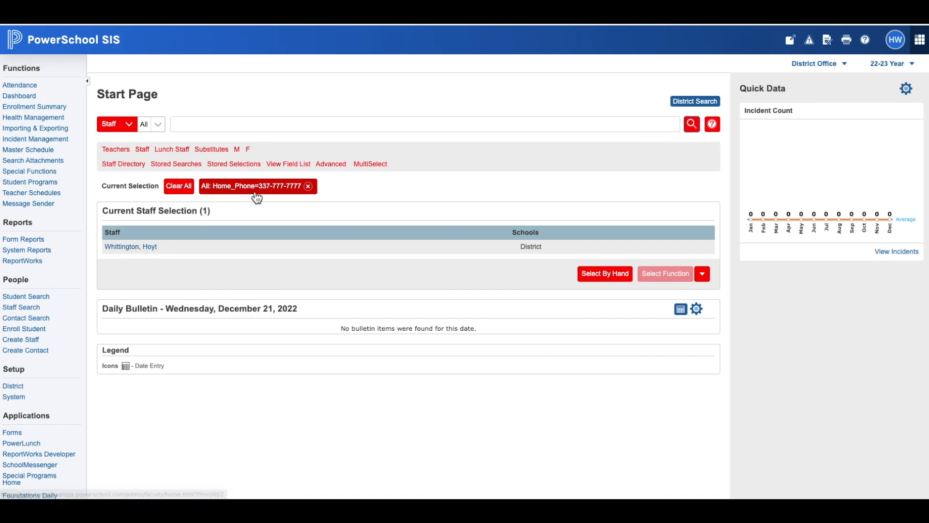
mouse_move(283, 197)
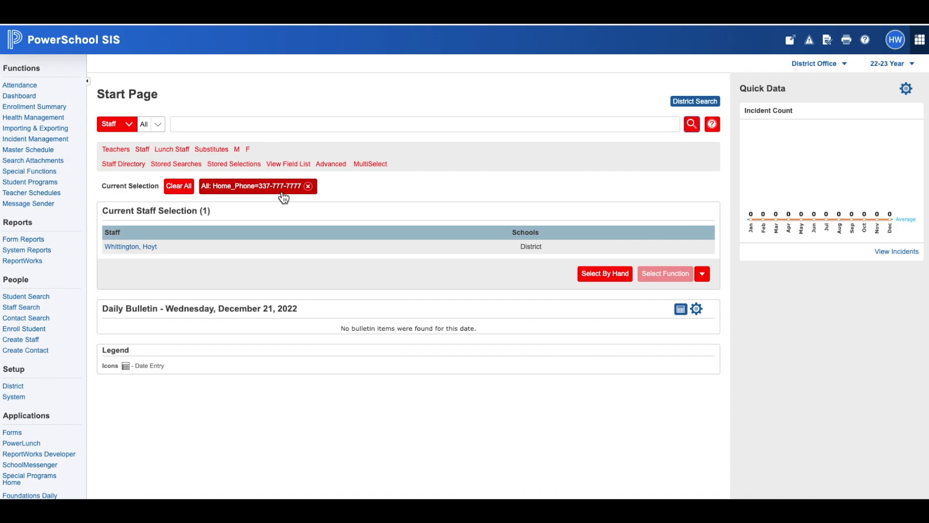
left_click(116, 124)
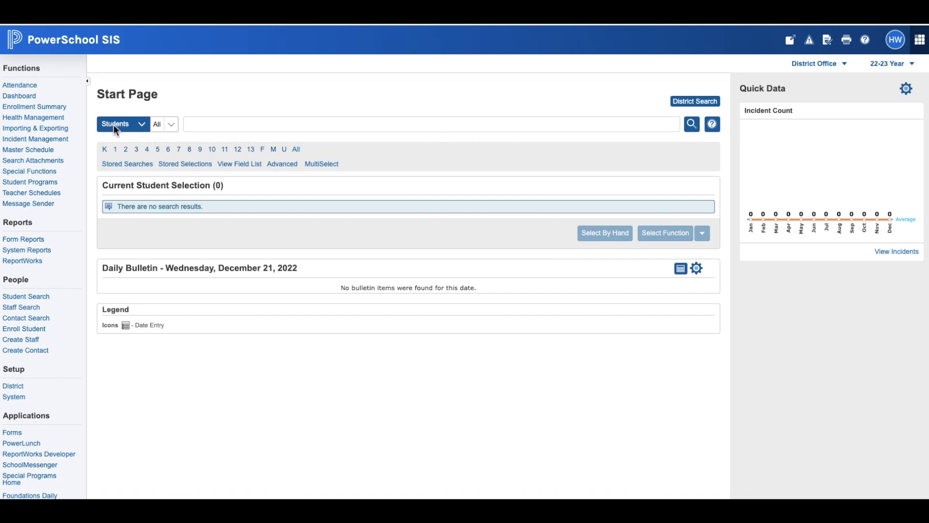
mouse_move(123, 129)
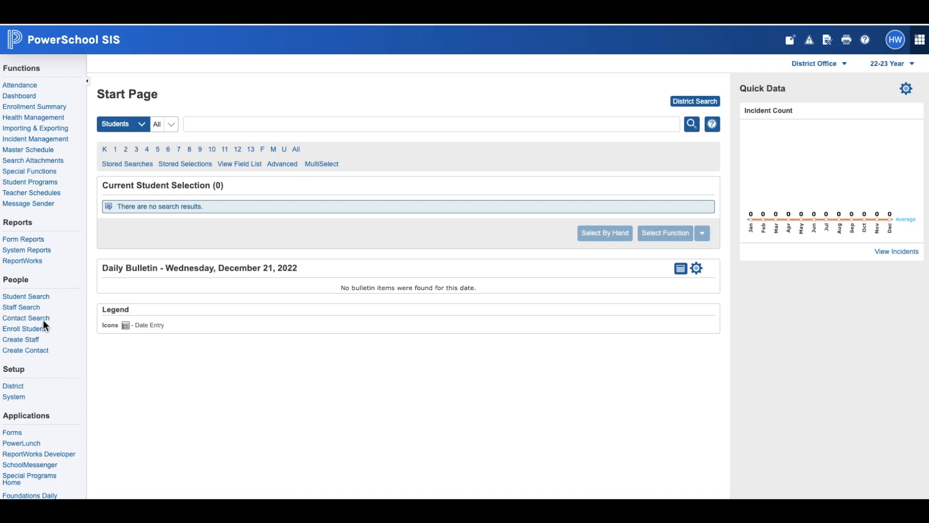
- Go to Contact Search under People in the left navigation
left_click(26, 317)
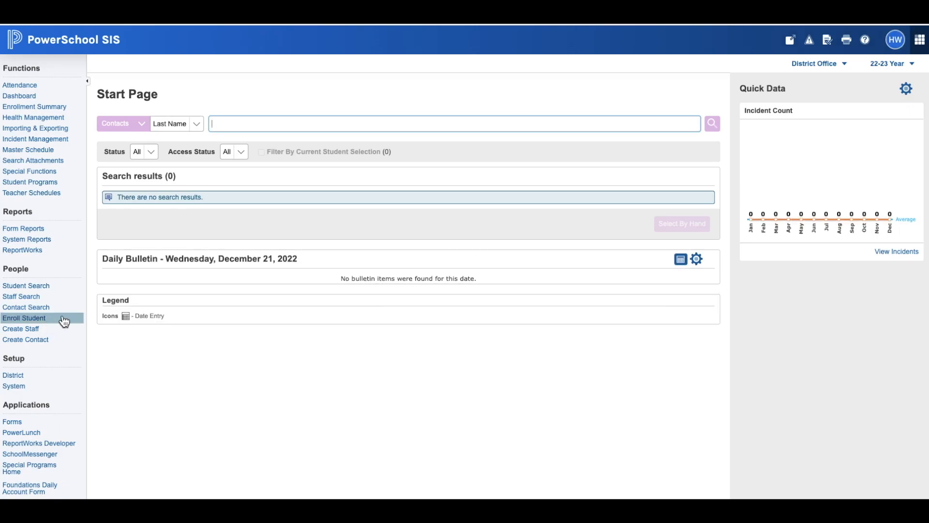
left_click(196, 124)
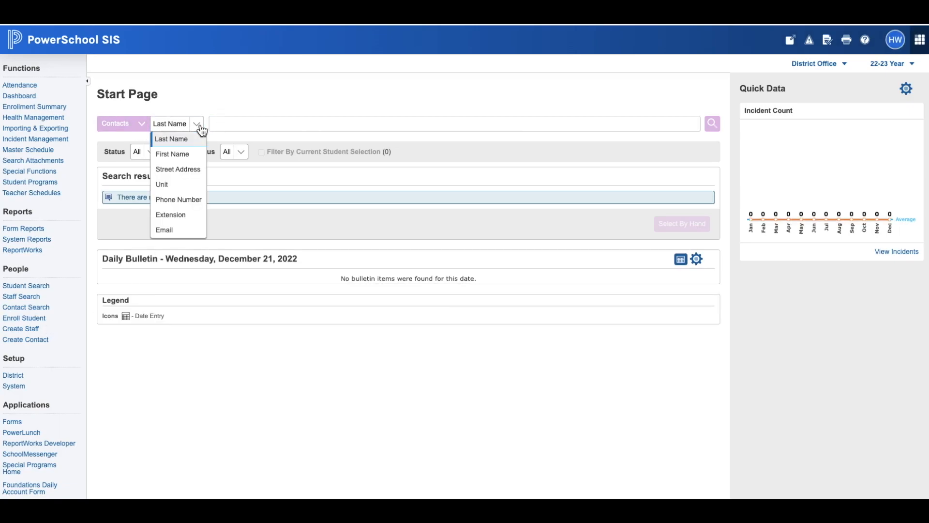
left_click(177, 199)
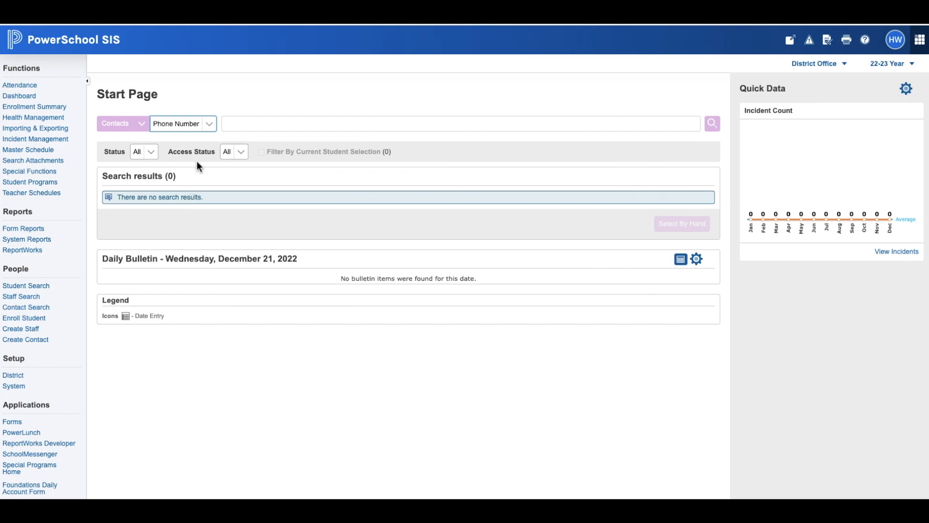
type("337-111-1111")
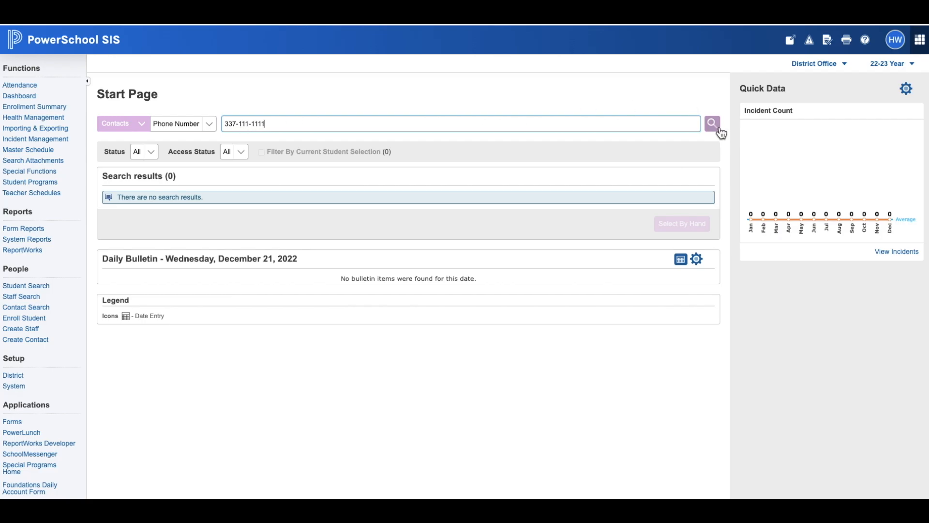
left_click(712, 123)
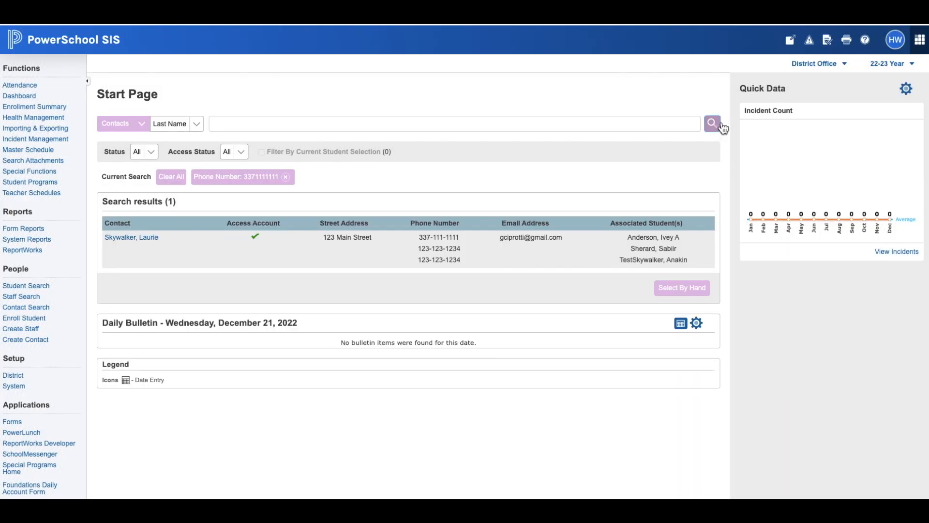
mouse_move(305, 259)
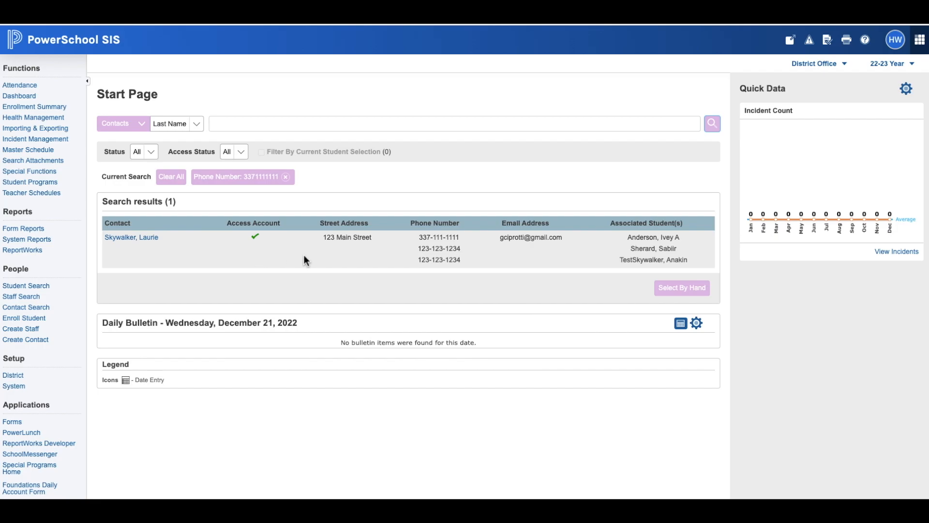
mouse_move(622, 274)
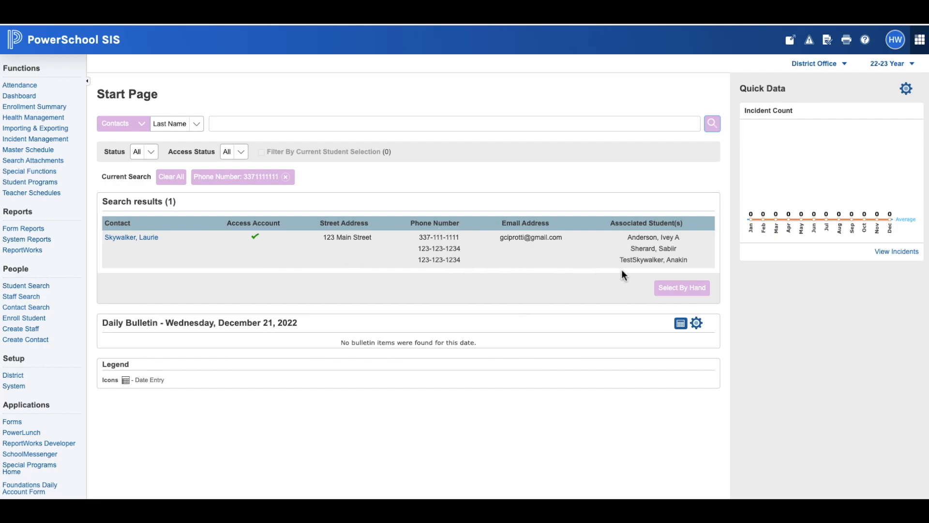